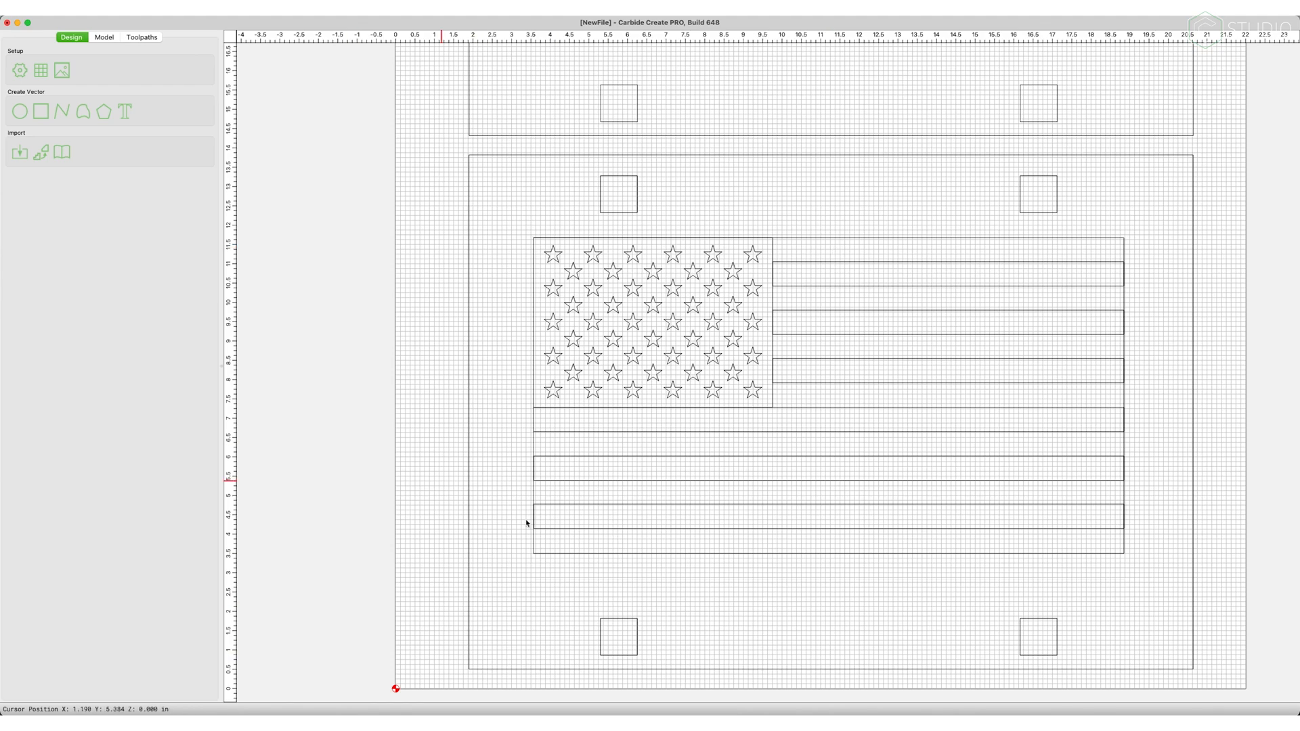
# Step: Select a single stripe rectangle (9.1250 in × 0.6299 in) and bring up its Scale settings
pyautogui.click(537, 523)
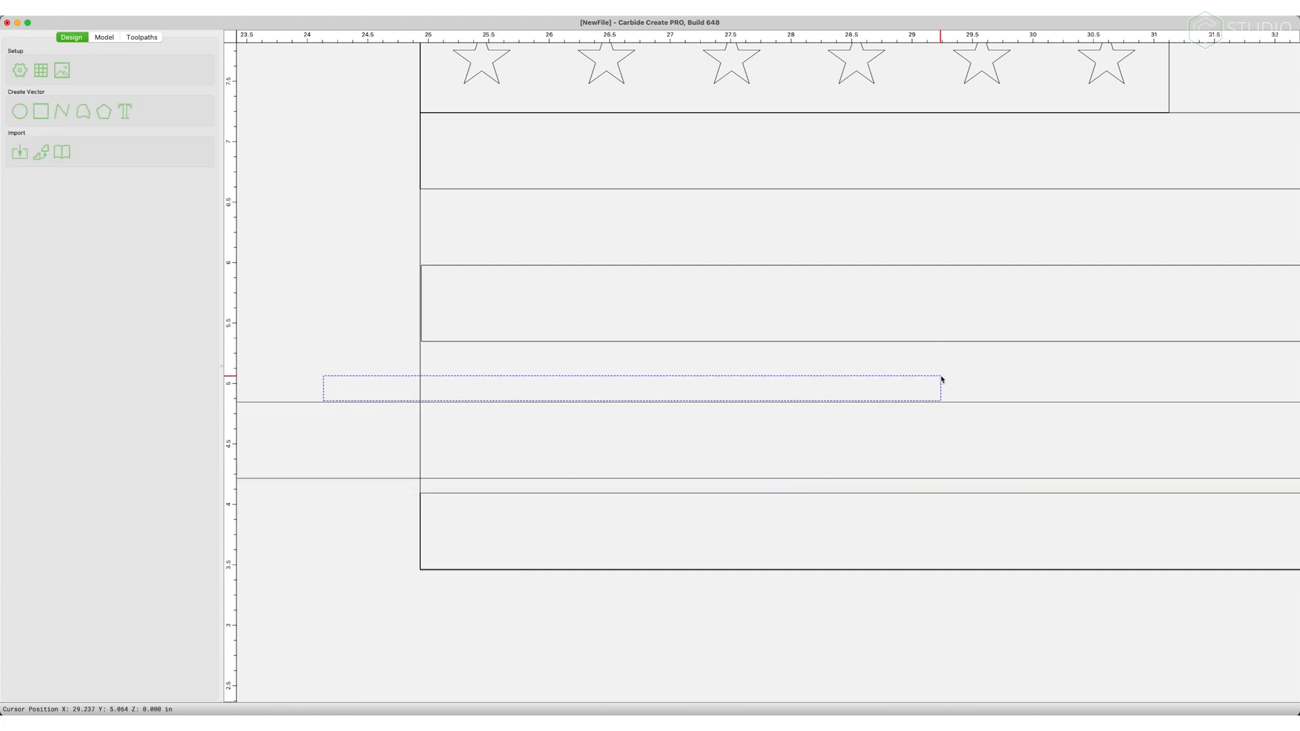
pyautogui.click(421, 344)
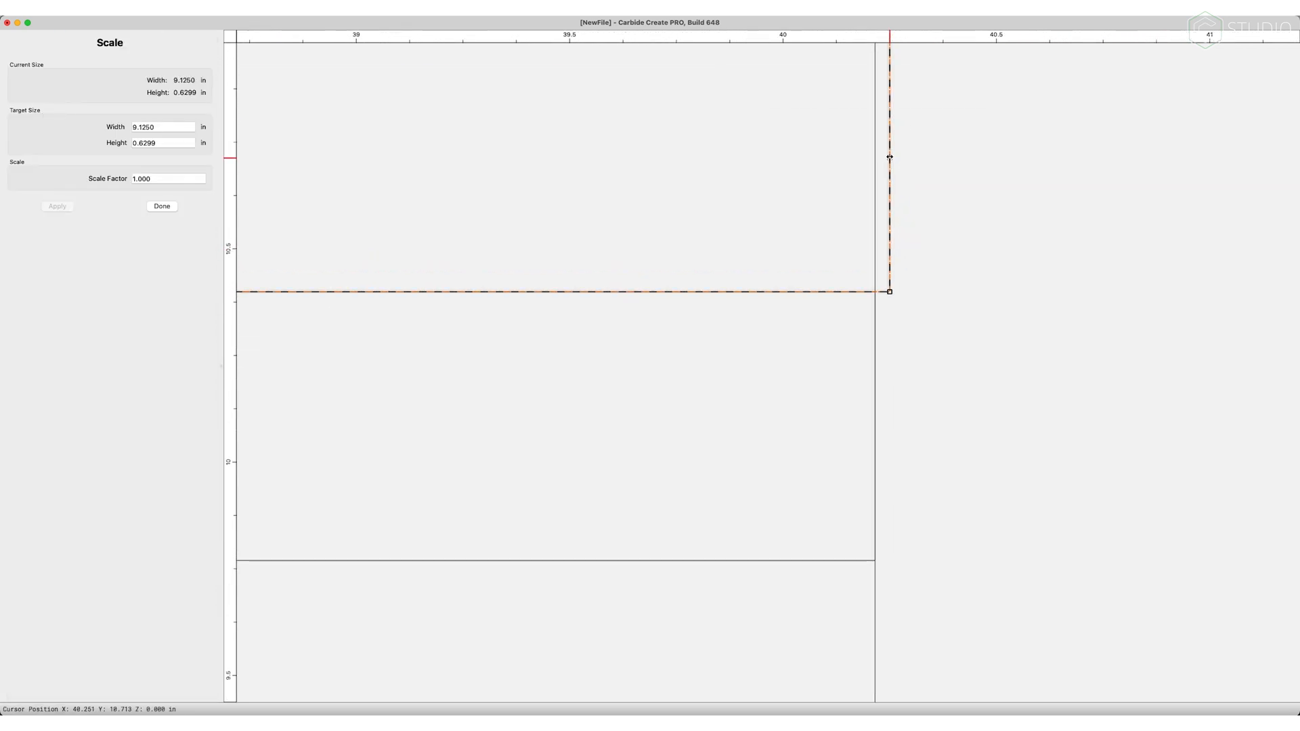
pyautogui.click(161, 206)
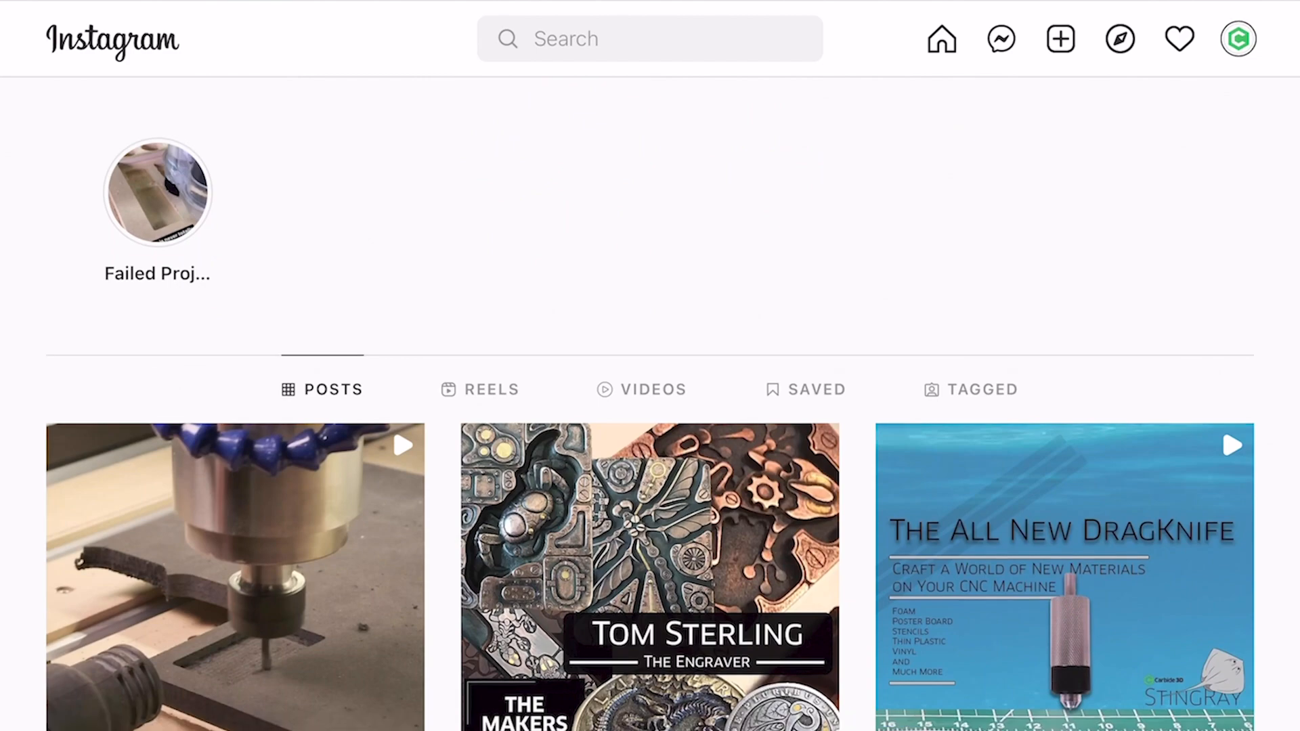
pyautogui.scroll(-3)
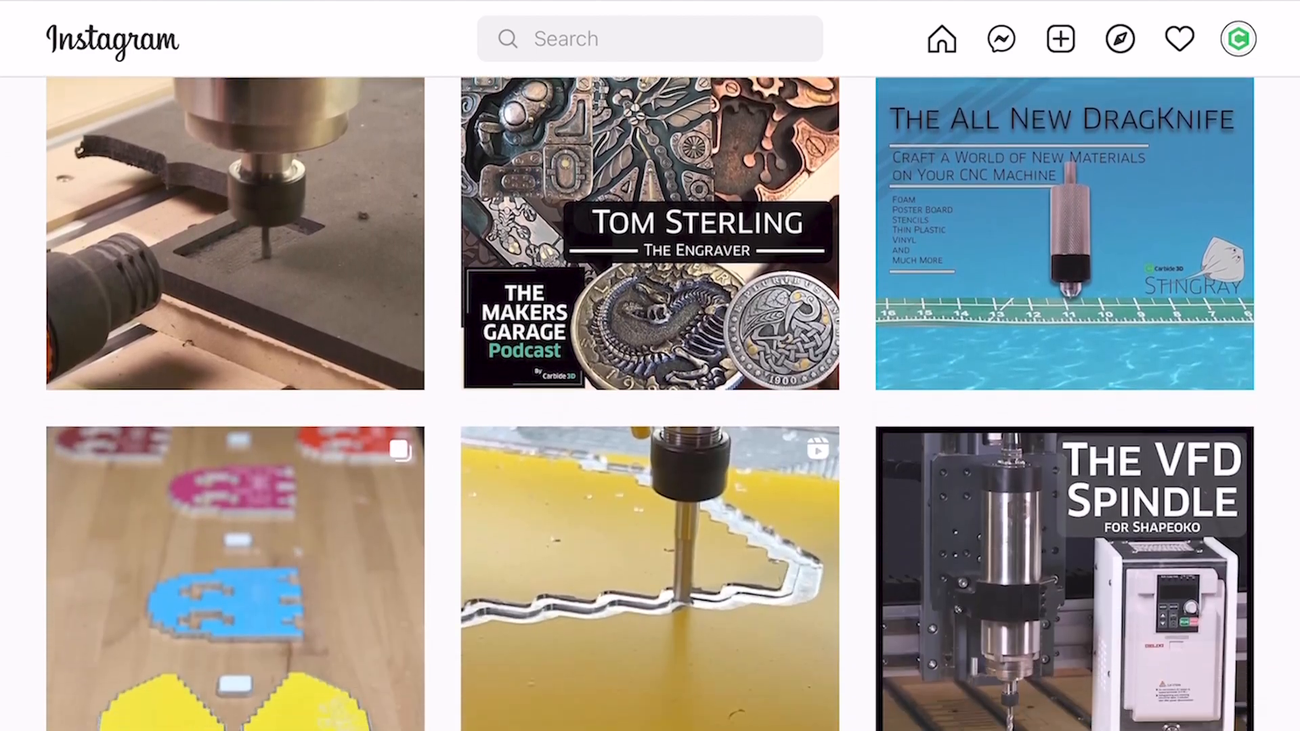
pyautogui.scroll(-3)
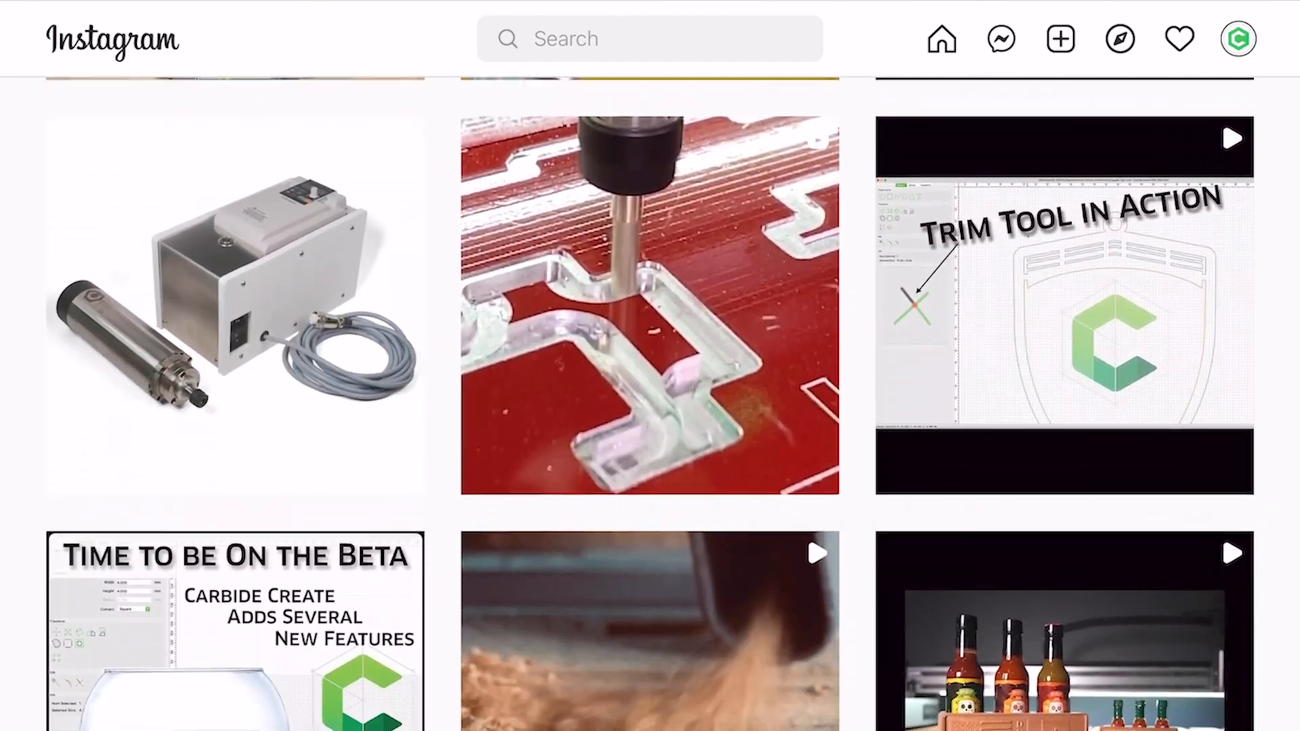